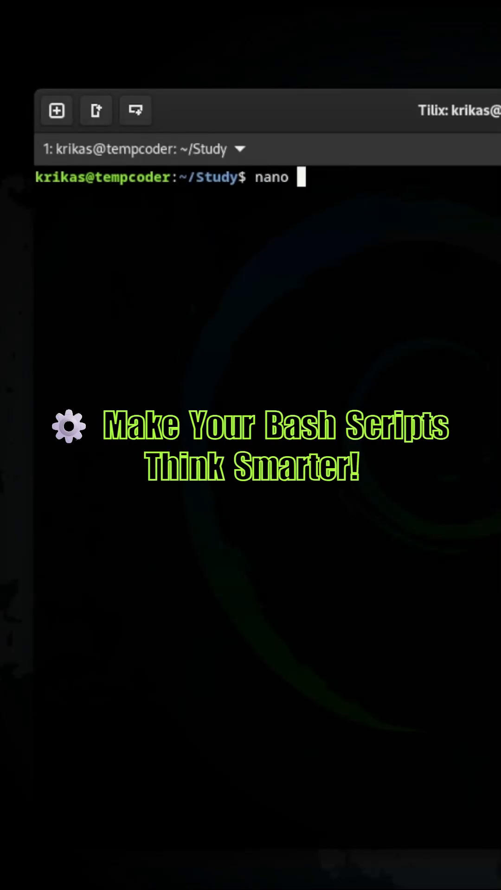
Create if_else.sh in nano with value=10 and an if branch for greater than 20.
type("if_else.sh")
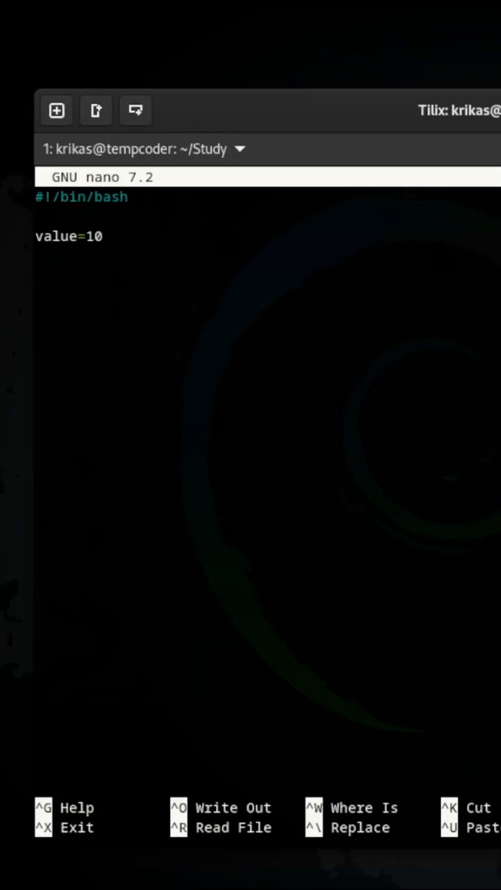
type("if [ \"$value\" -gt 20 ];")
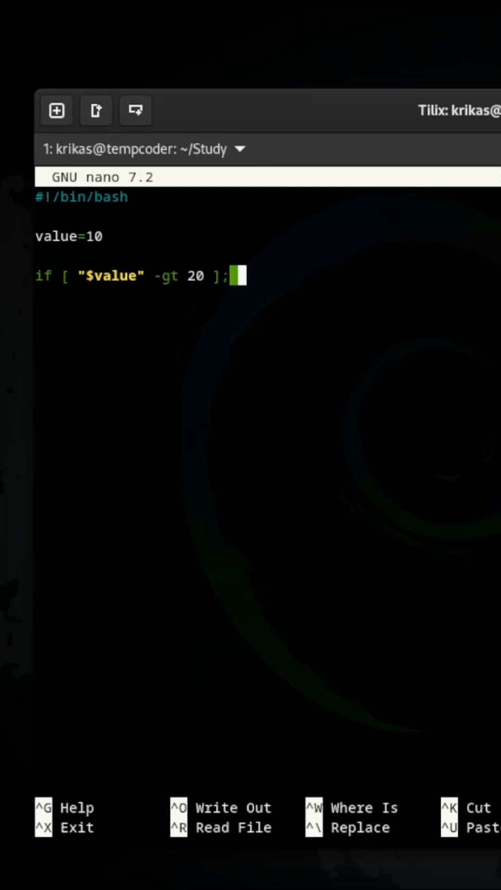
type("then")
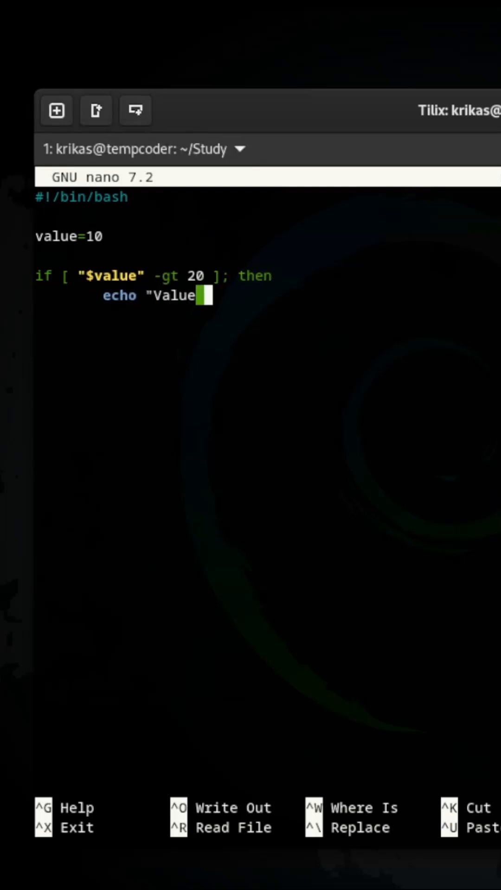
type("is greater than 20\"")
type("elif [ \"$valu")
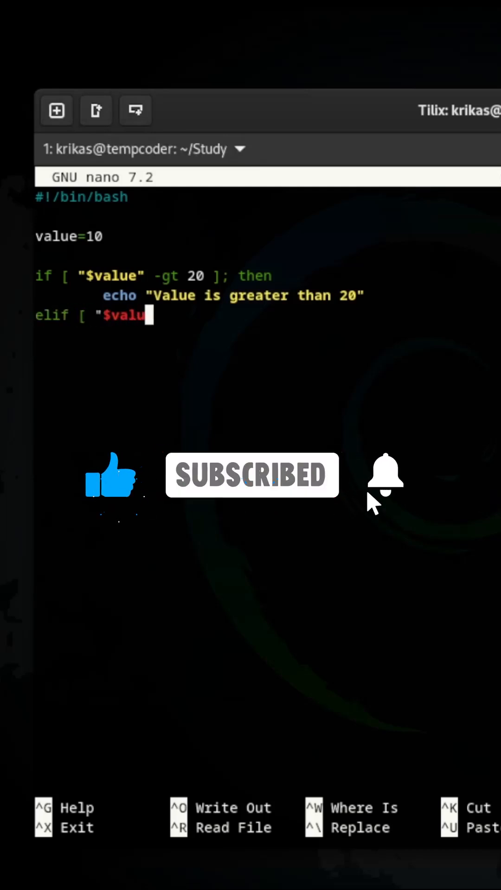
Add an elif echoing "Value is exactly 10" and an else branch for something else.
type("e\" -eq 10 ]; then")
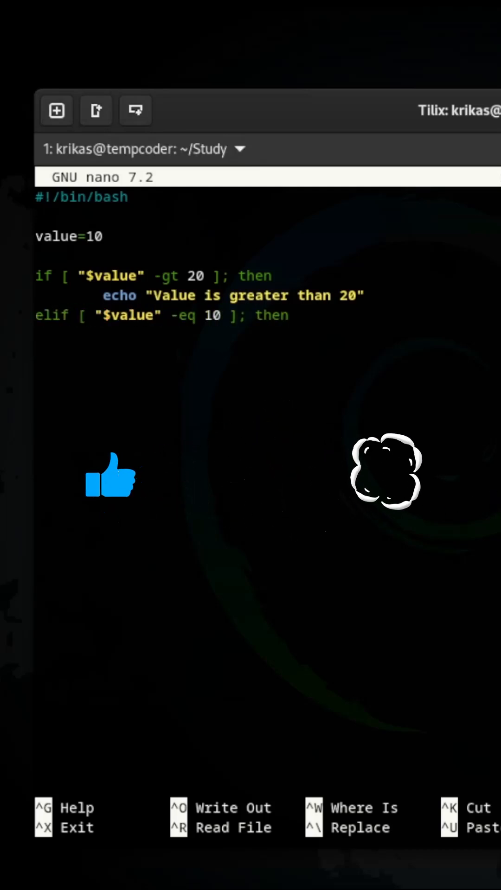
type("echo \"Value is e")
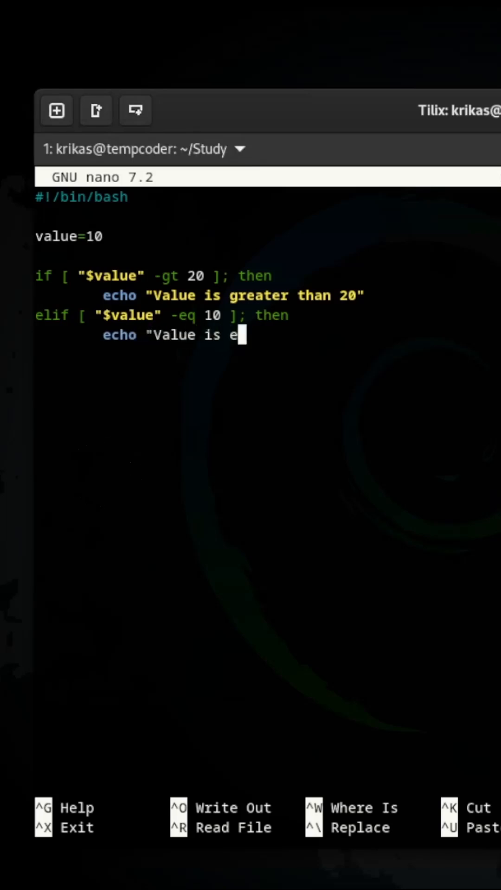
type("xactly 10\"")
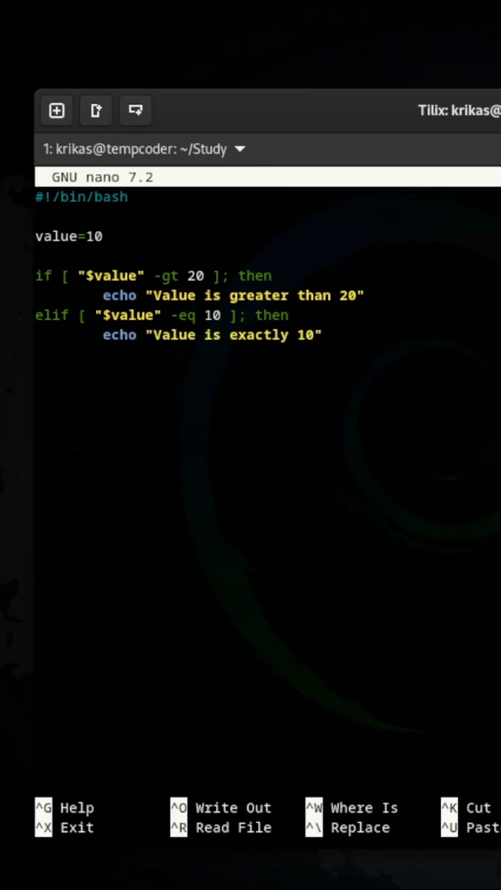
type("else")
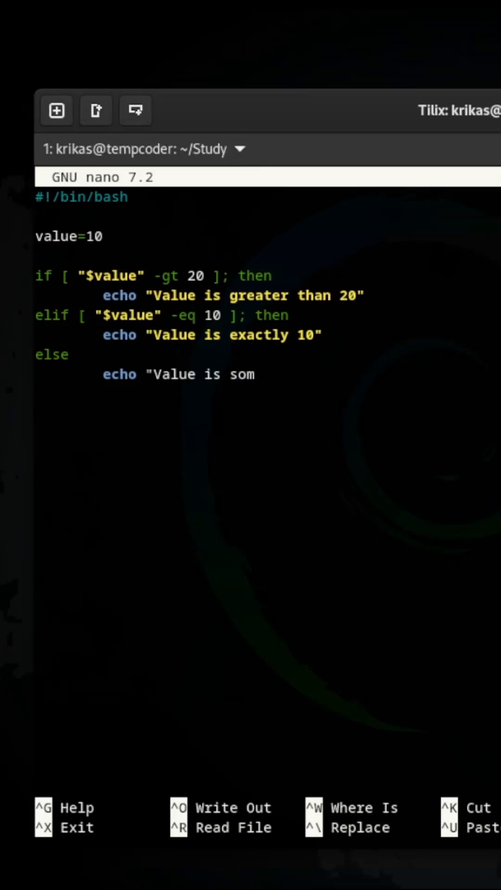
type("ething else\"")
type("chmod")
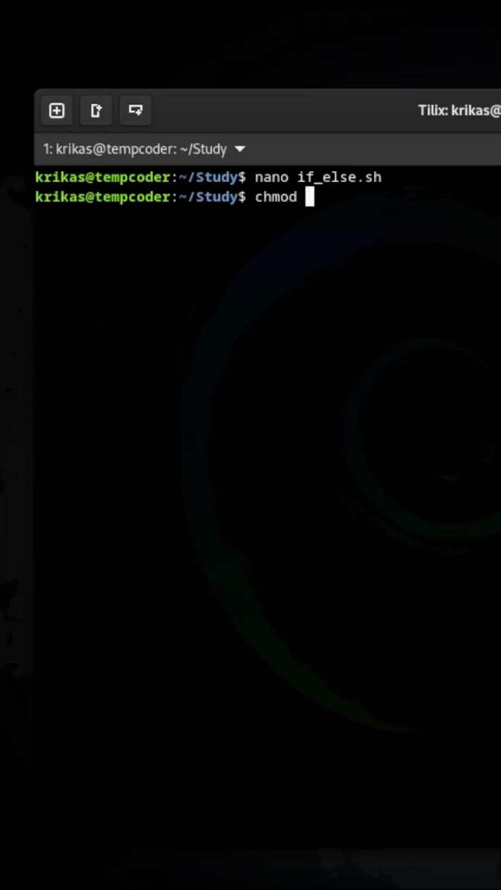
Make if_else.sh executable with chmod +x and run it, printing "Value is exactly 10".
type("+x if_else.sh")
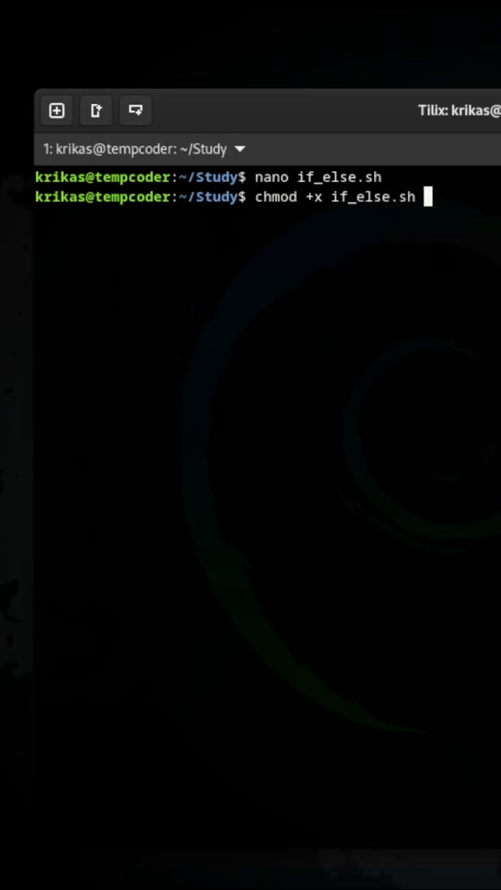
type("./if_else.sh")
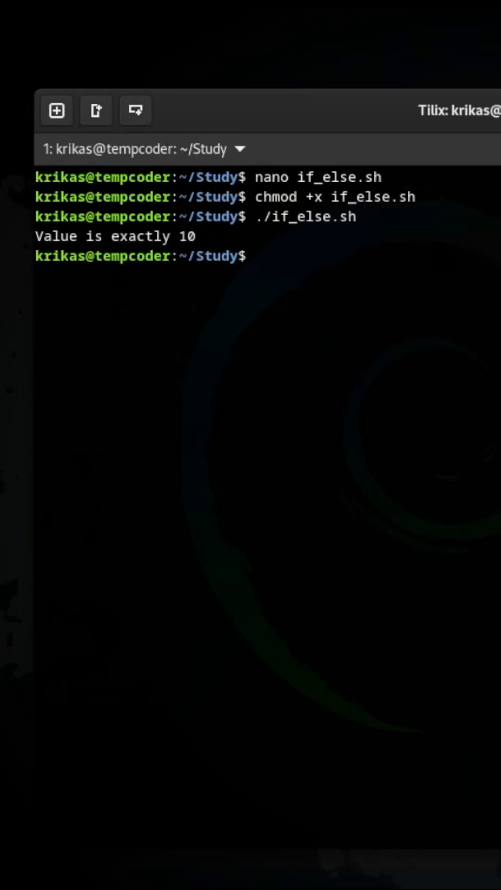
type("nano")
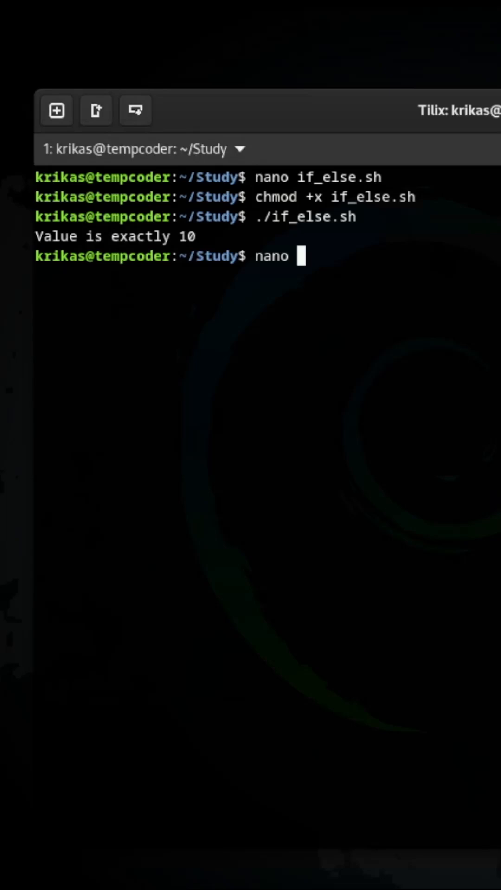
Start a case on $fruit with an apple branch echoing "Apples are red.".
key("Enter")
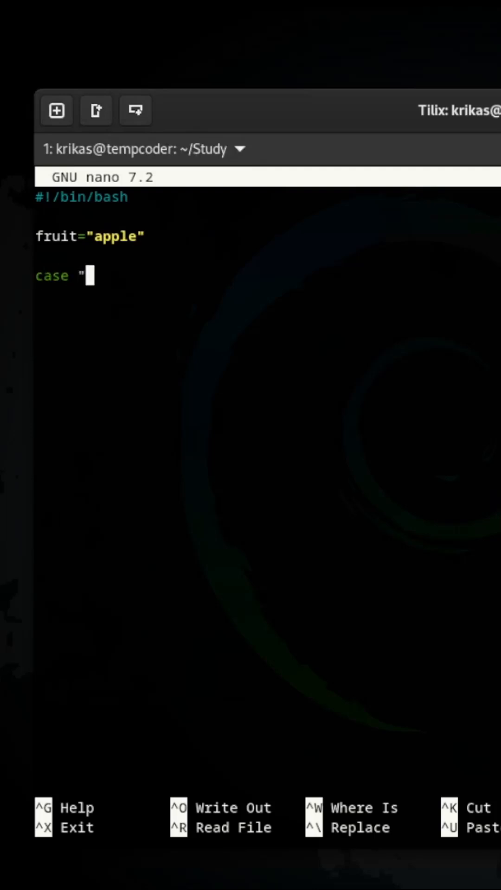
type("$fruit")
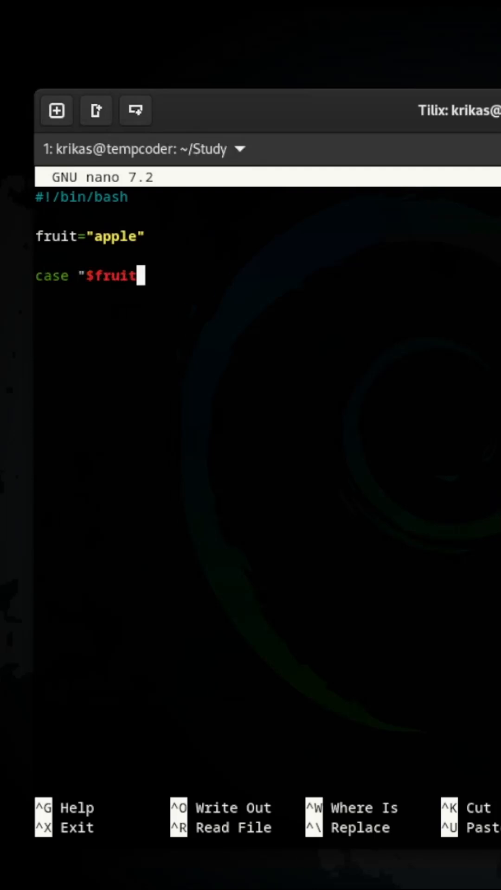
type("\"\" in")
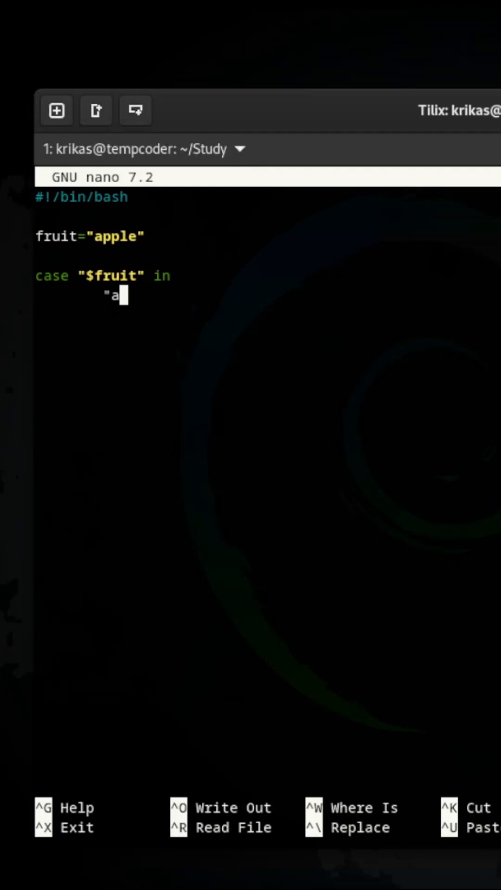
type("pple\") echo \"")
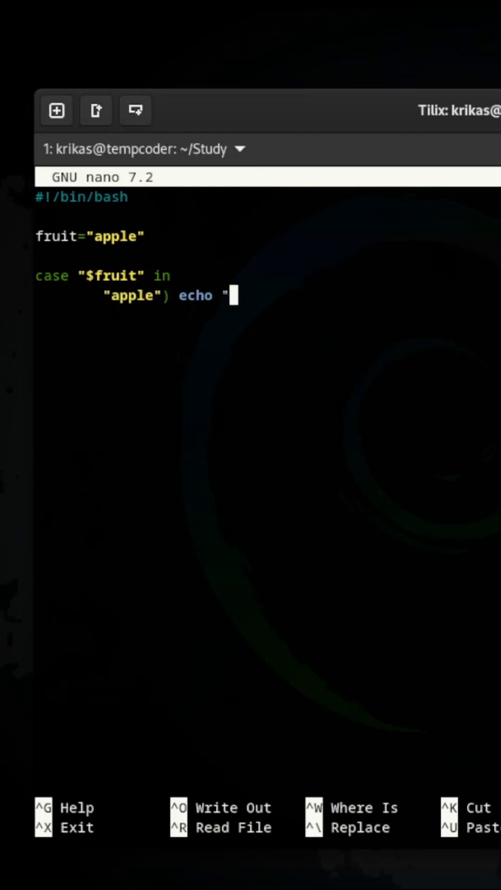
type("Apples are red.\"")
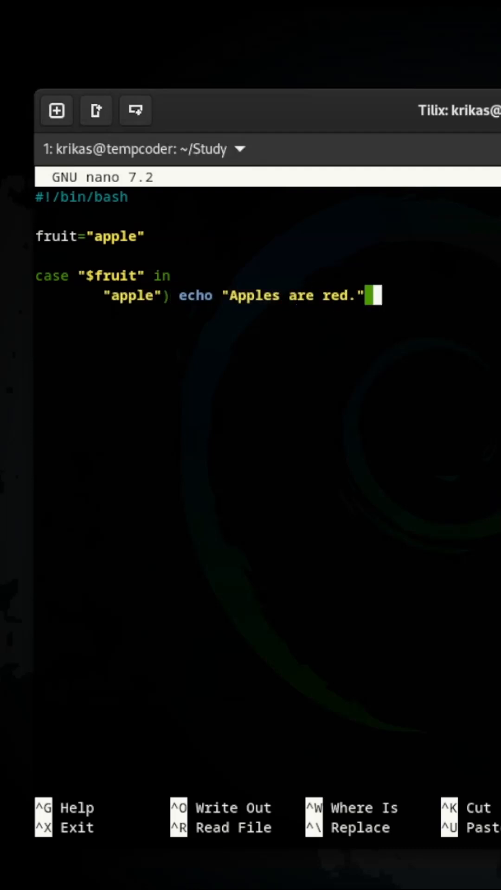
type(";;")
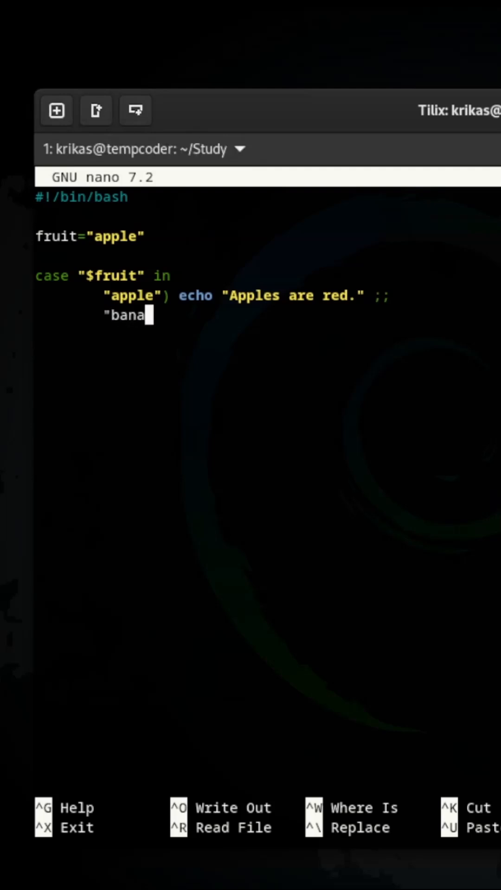
Add a banana branch echoing "Bananas are yellow." and a default "Unknown fruit." branch.
type("na\") echo \"")
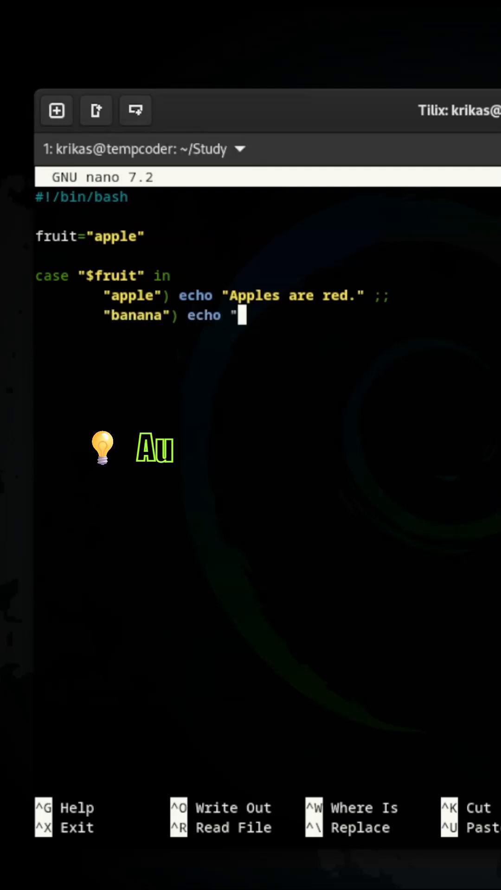
type("Bananas are yellow.\" ;;")
left_click(267, 335)
type("*) echo")
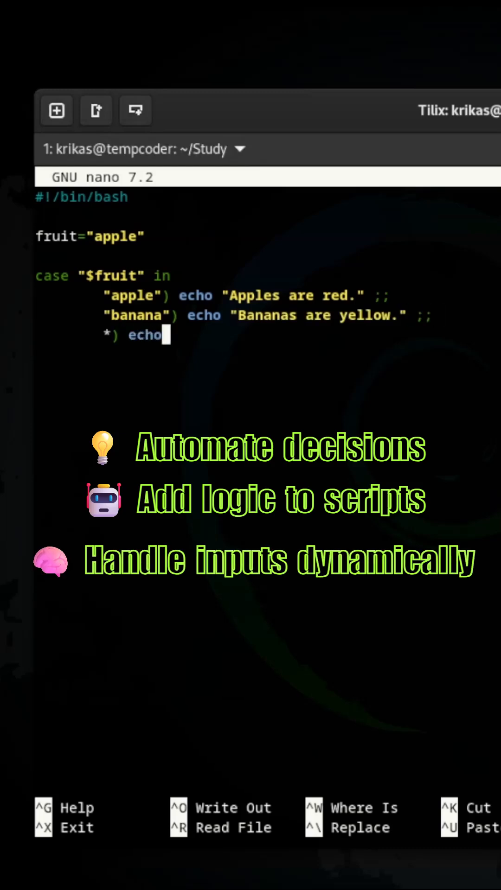
type("\"Unknown fruit")
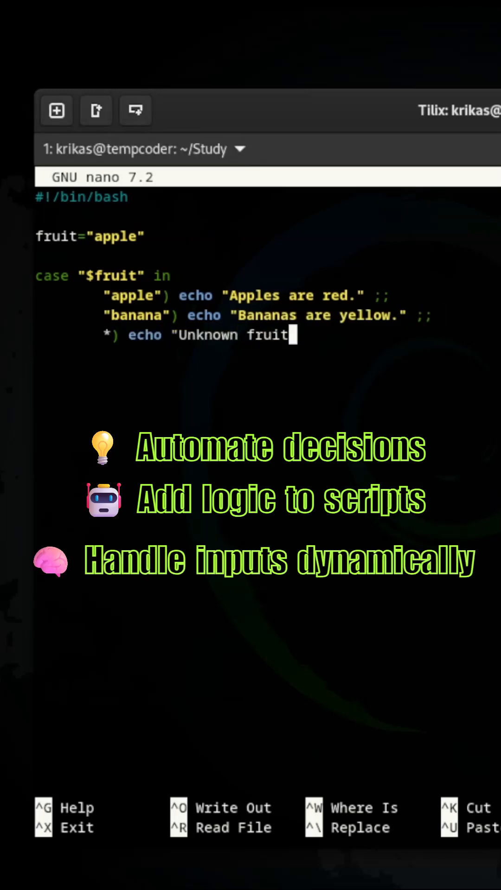
type(".\" ;;")
type("Have a")
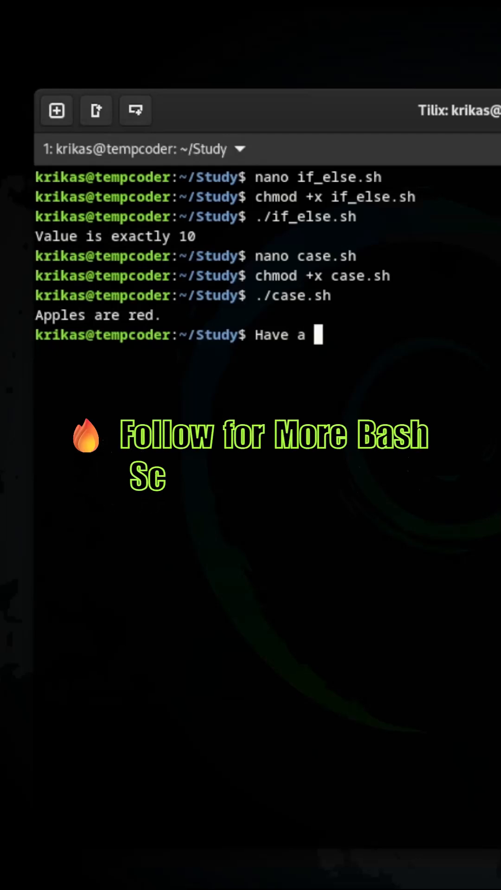
Type "Have a nice day" at the prompt after the case.sh run.
type("nice day")
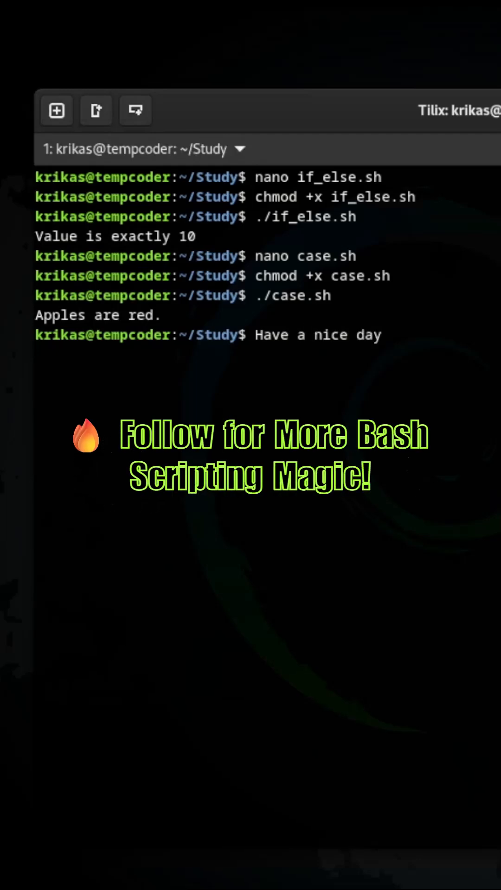